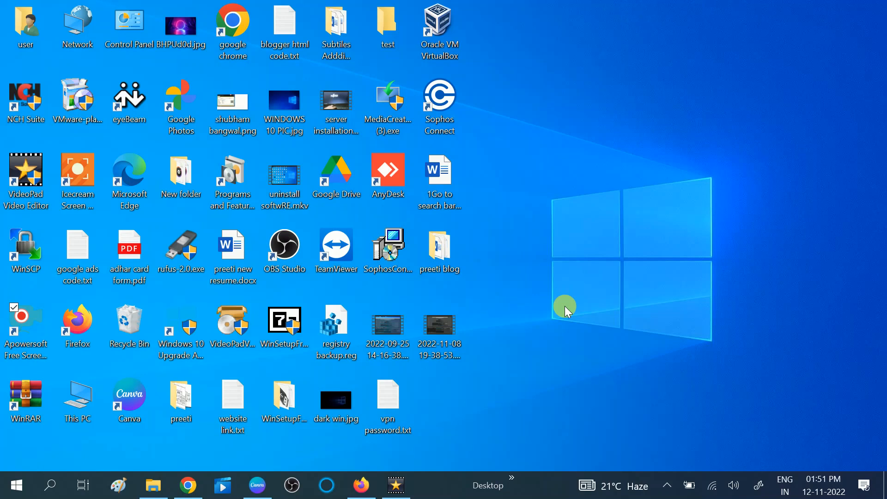
mouse_move(469, 345)
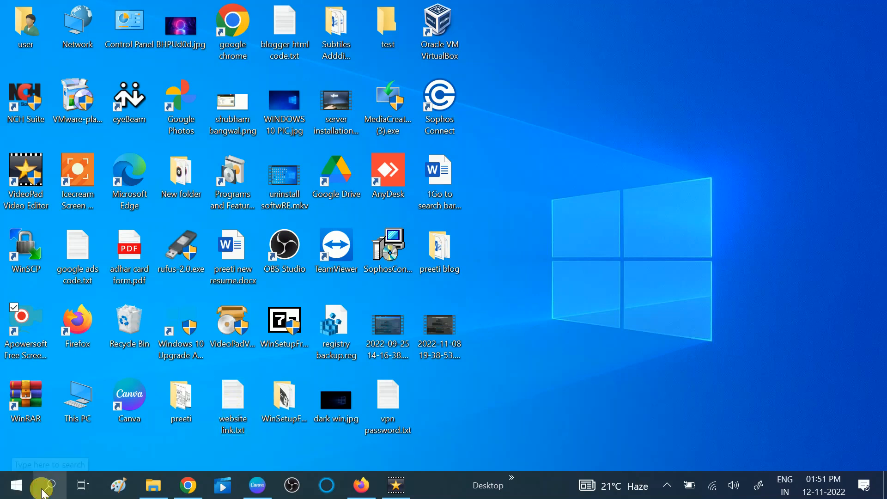
- Open Control Panel from the desktop icon and go into Power Options
type("c")
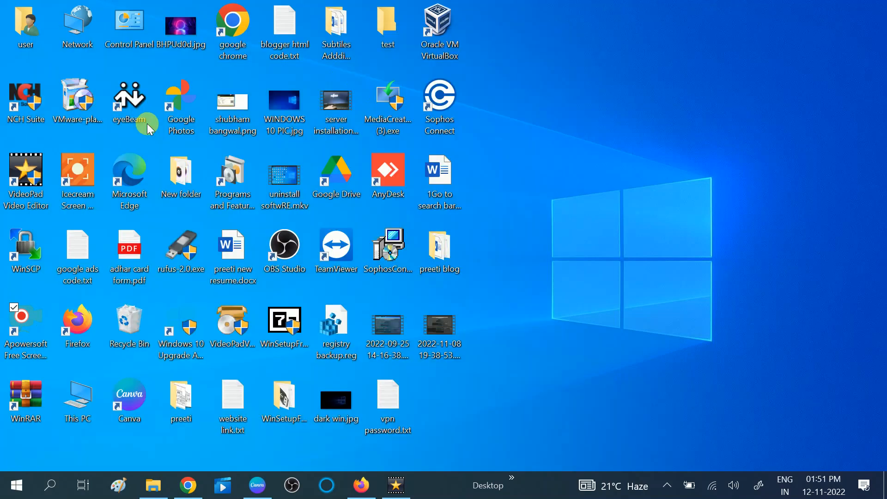
double_click(129, 23)
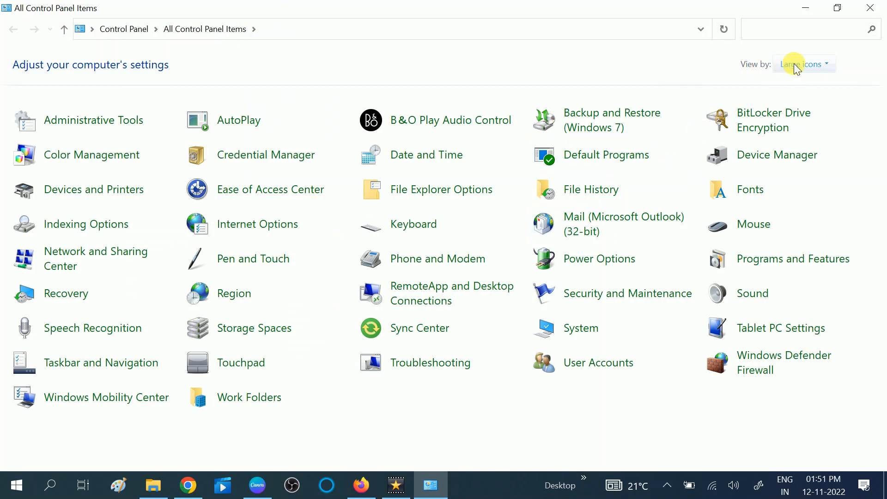
left_click(801, 63)
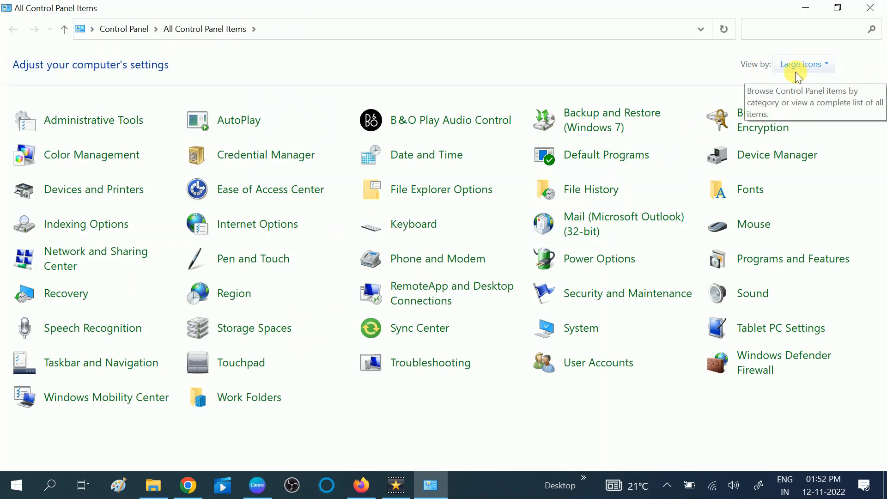
mouse_move(598, 259)
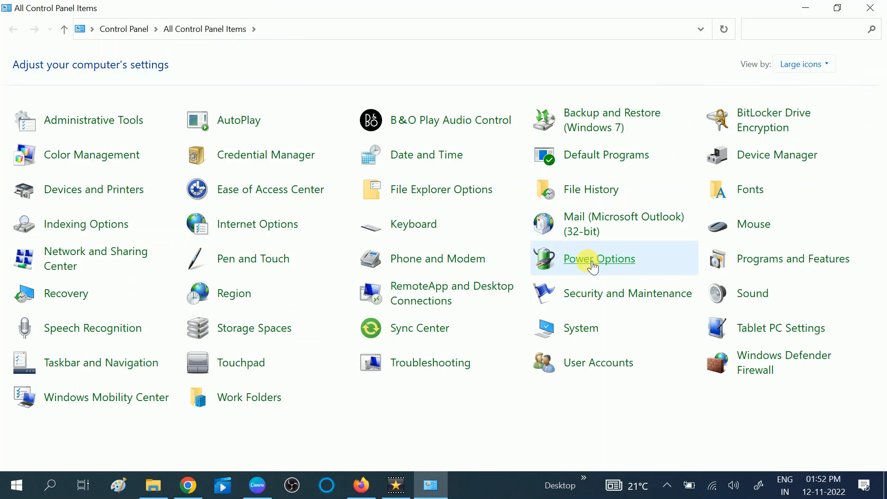
left_click(598, 259)
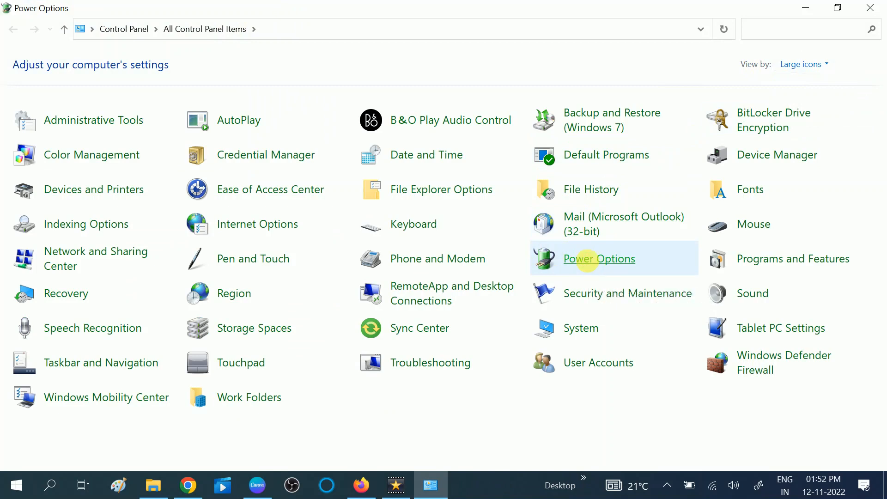
- Review the Balanced and High performance plans, then start 'Create a power plan'
left_click(599, 258)
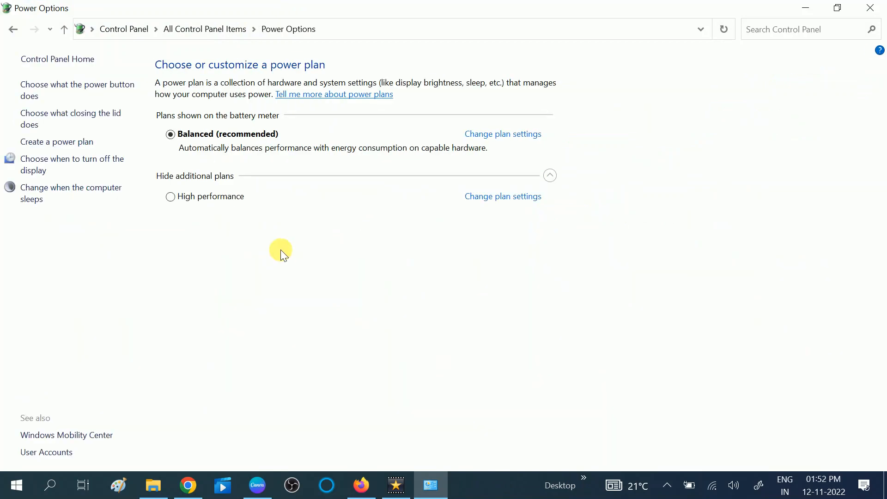
mouse_move(226, 139)
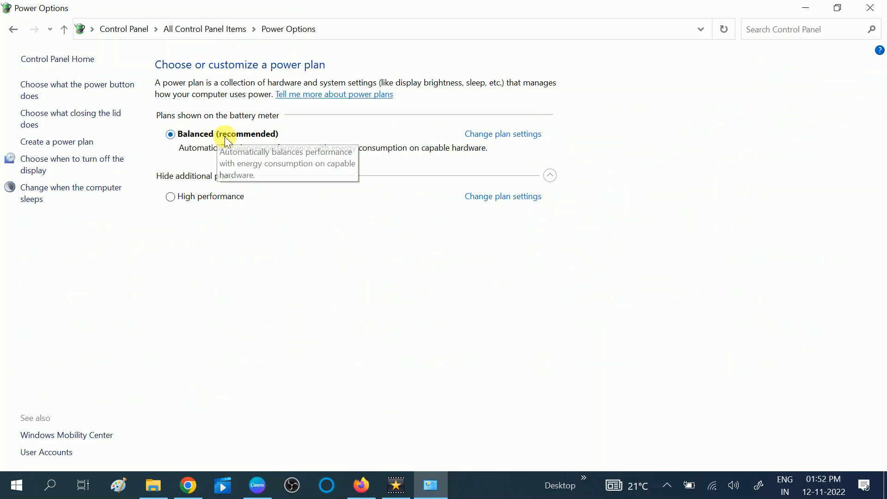
mouse_move(201, 199)
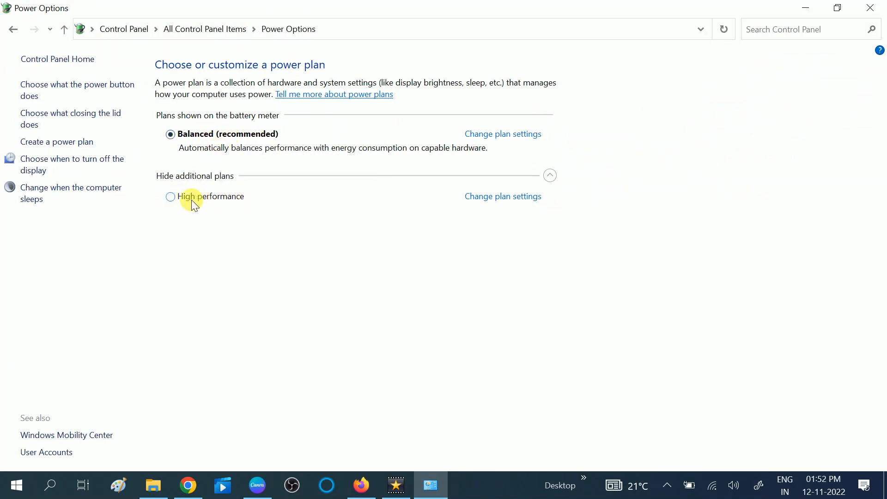
mouse_move(236, 203)
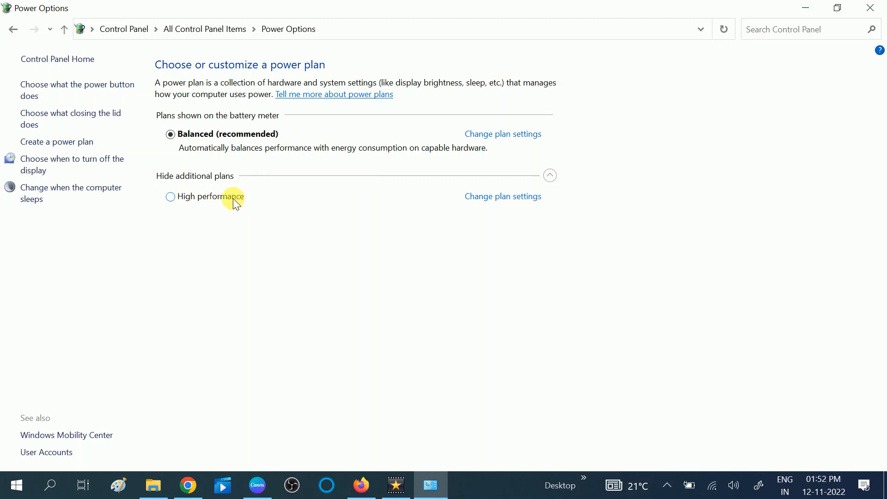
mouse_move(162, 181)
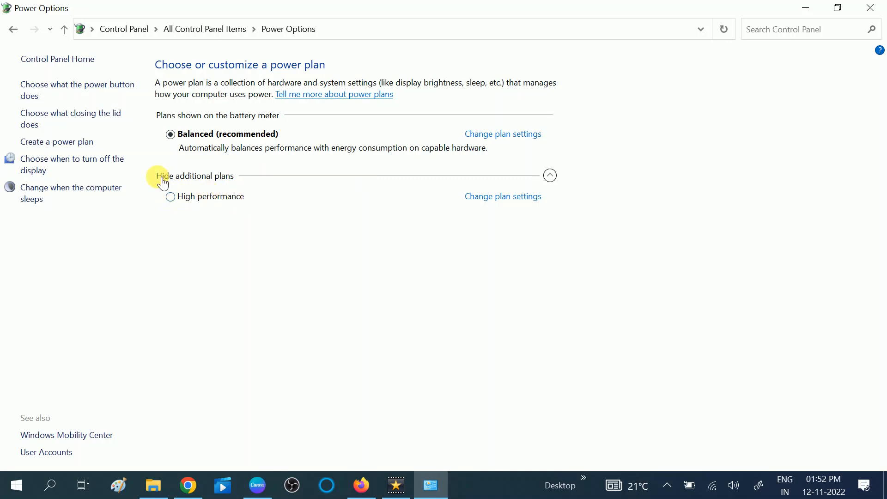
mouse_move(64, 149)
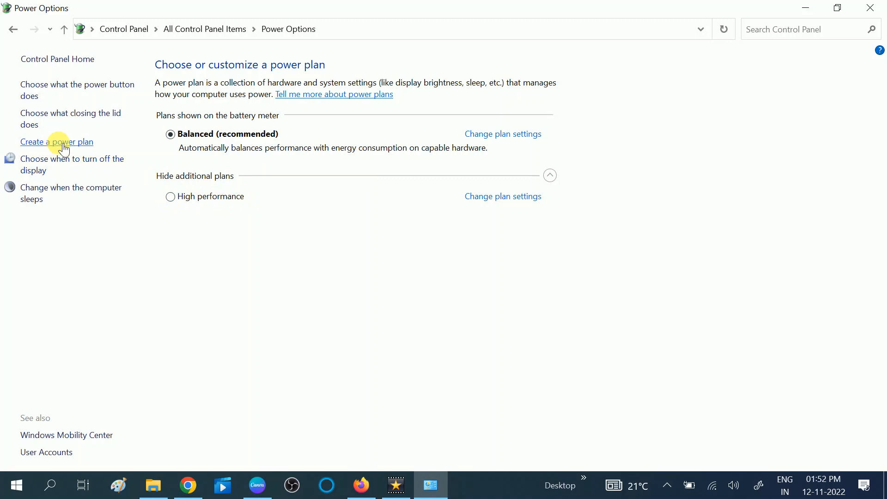
left_click(57, 142)
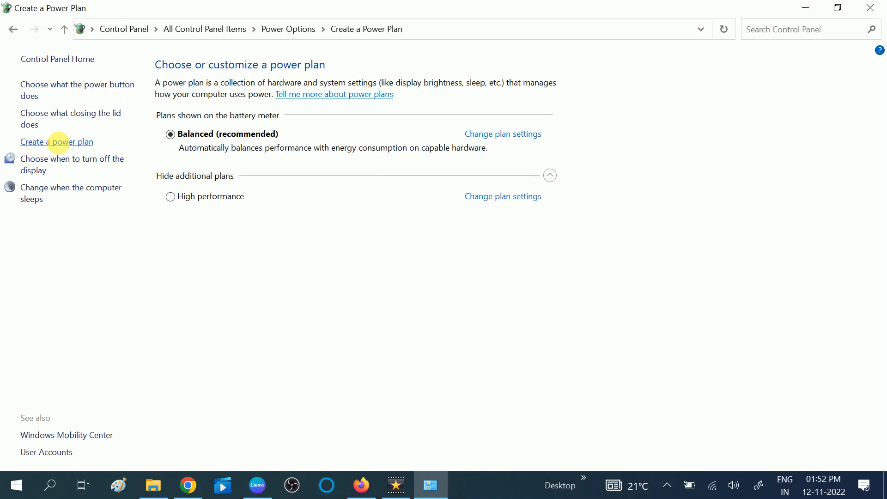
- Base the new plan on High performance, name it 'high performance', and submit
left_click(57, 141)
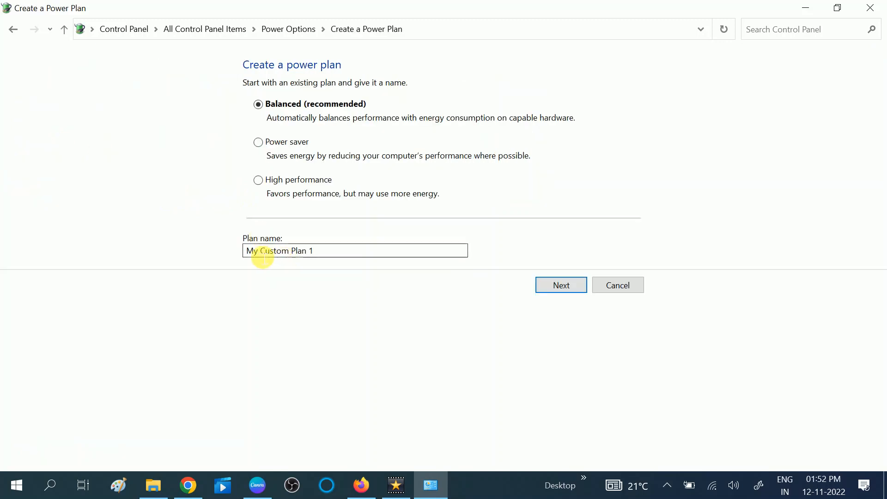
mouse_move(221, 136)
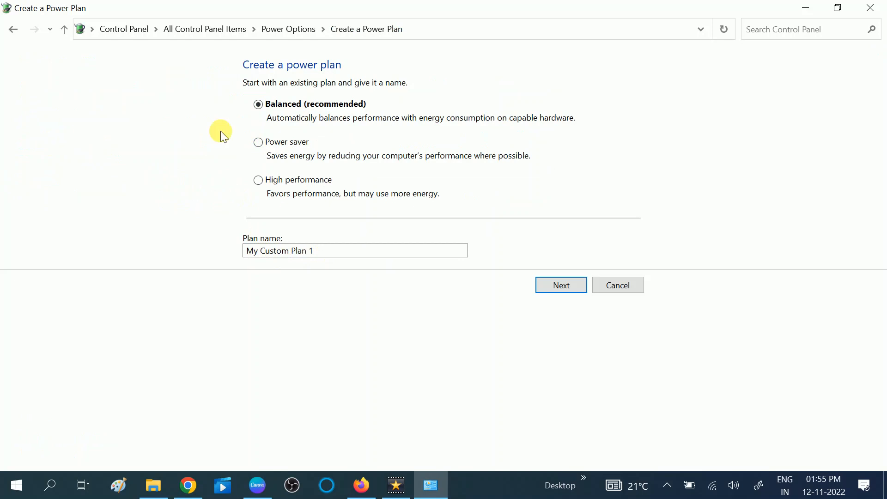
mouse_move(267, 188)
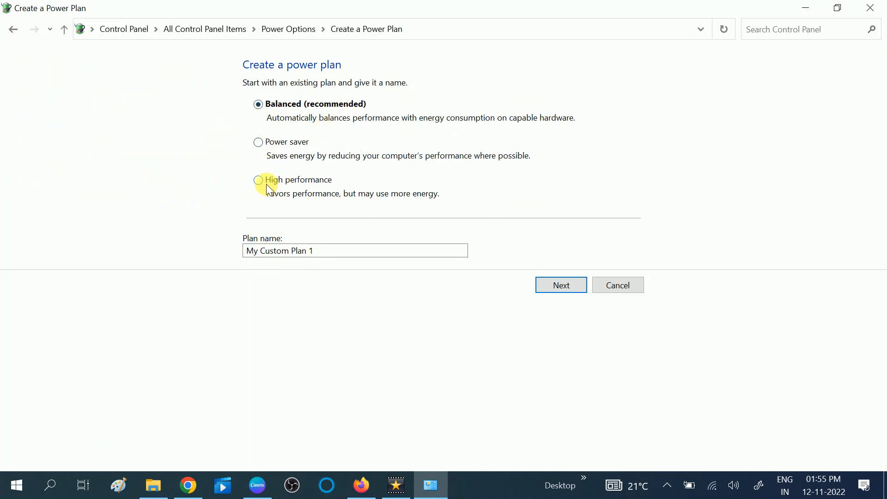
left_click(258, 179)
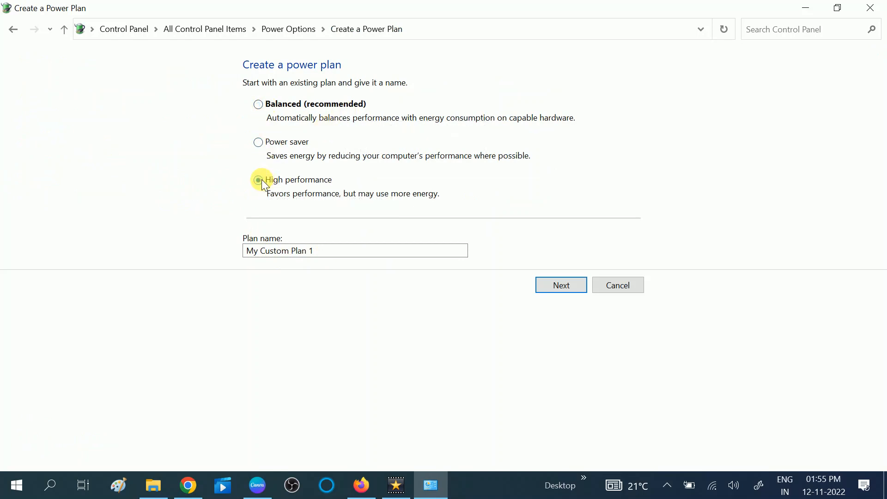
left_click(258, 179)
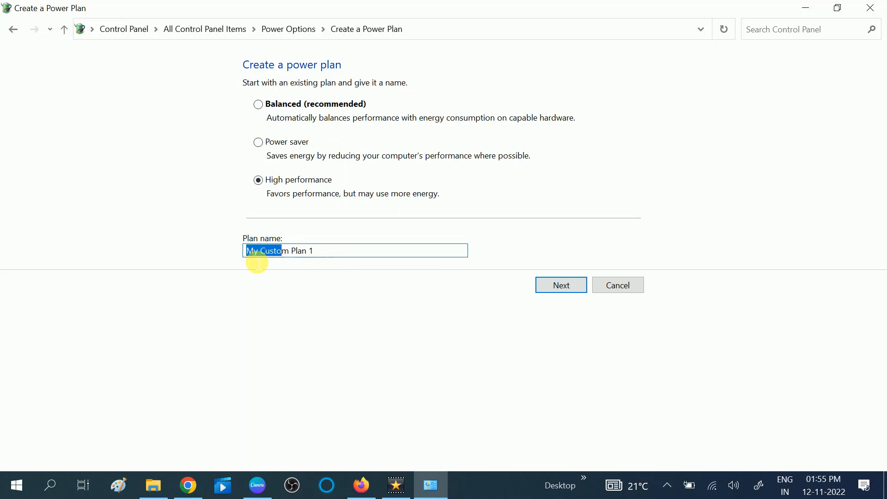
type("h")
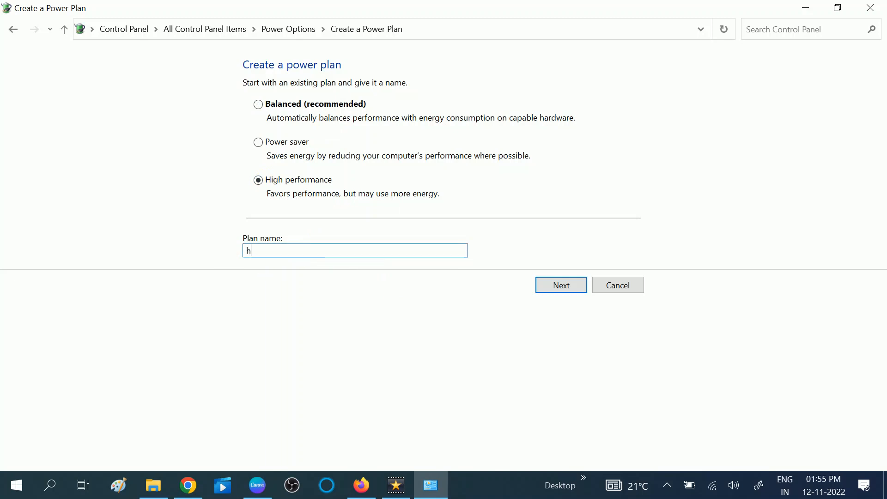
type("igh")
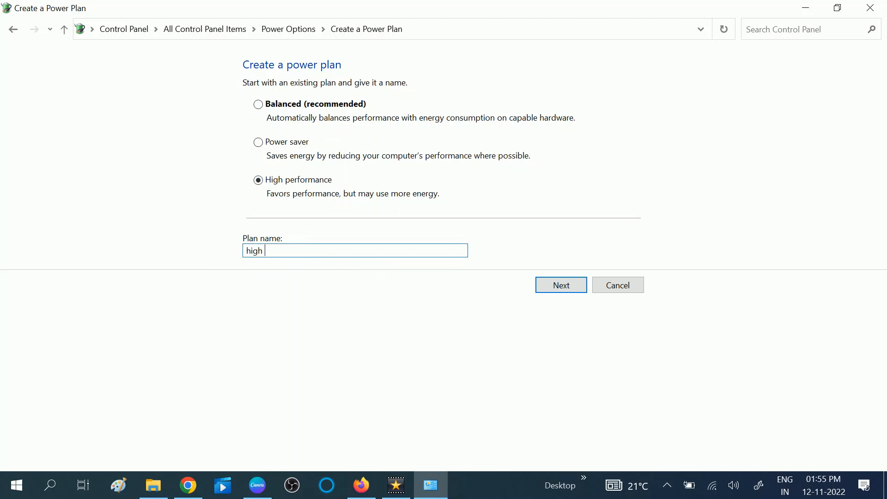
type("per")
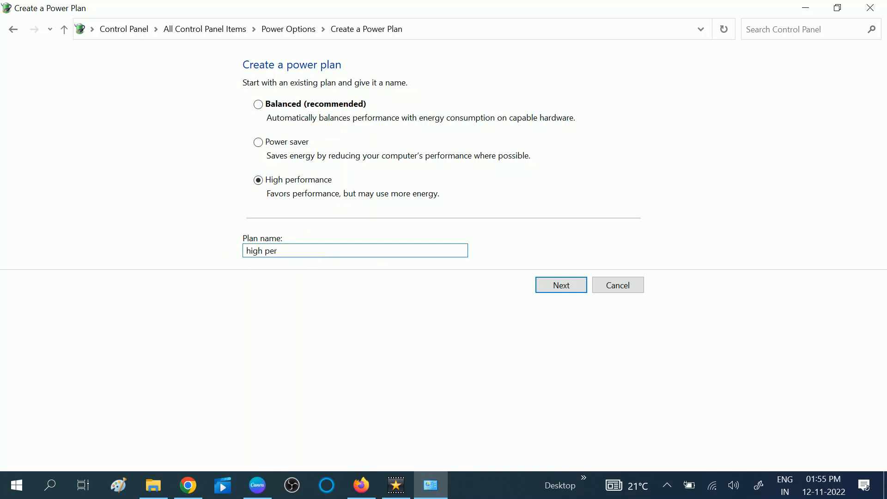
type("formance")
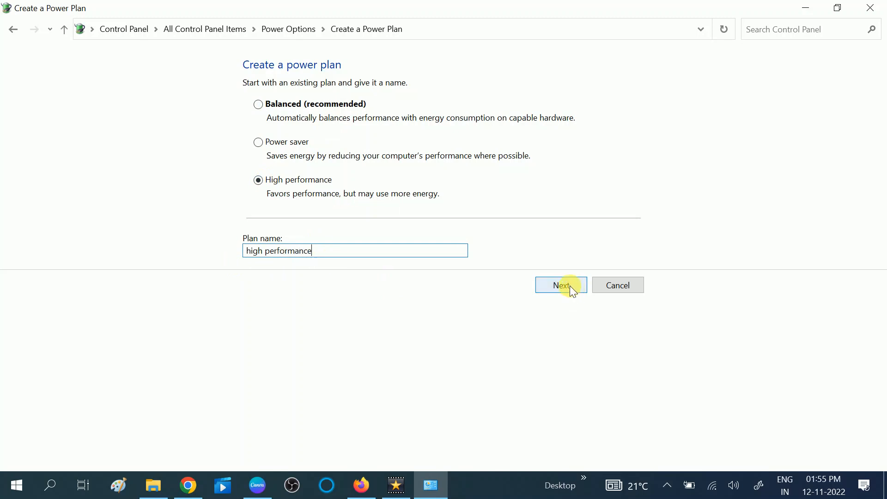
left_click(561, 285)
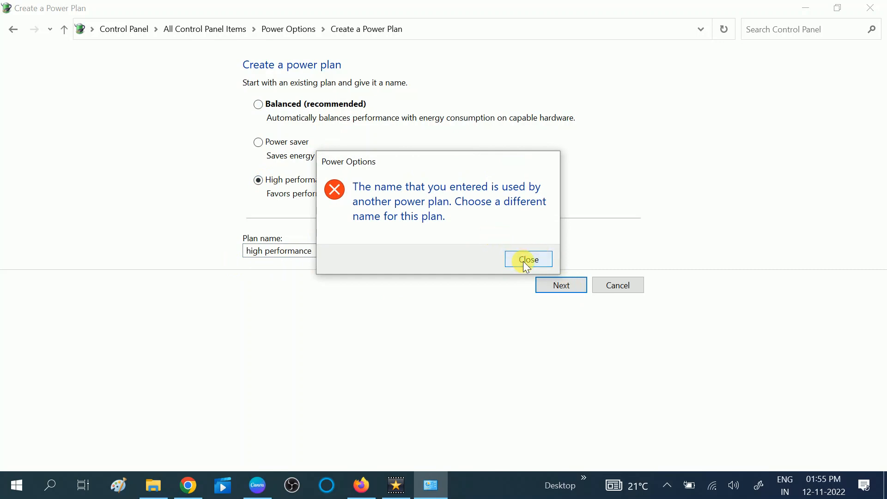
- Dismiss the duplicate-name error, rename the plan 'high performance2', and create it
left_click(527, 259)
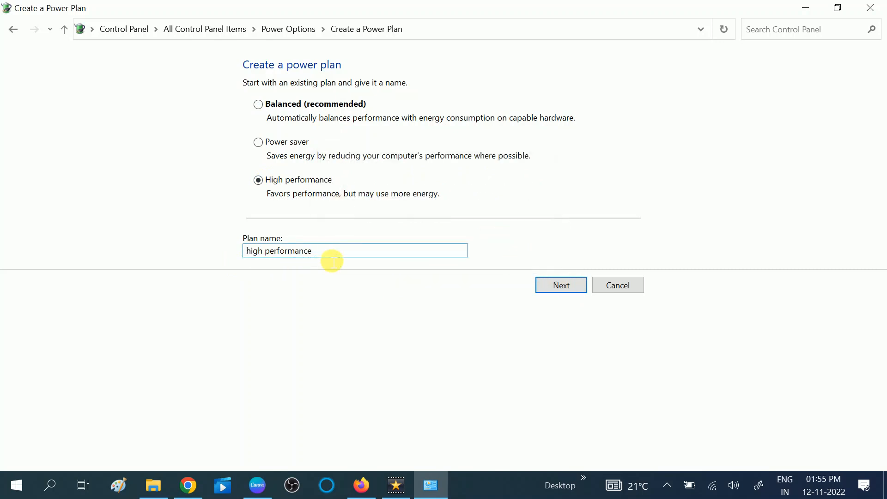
type("2")
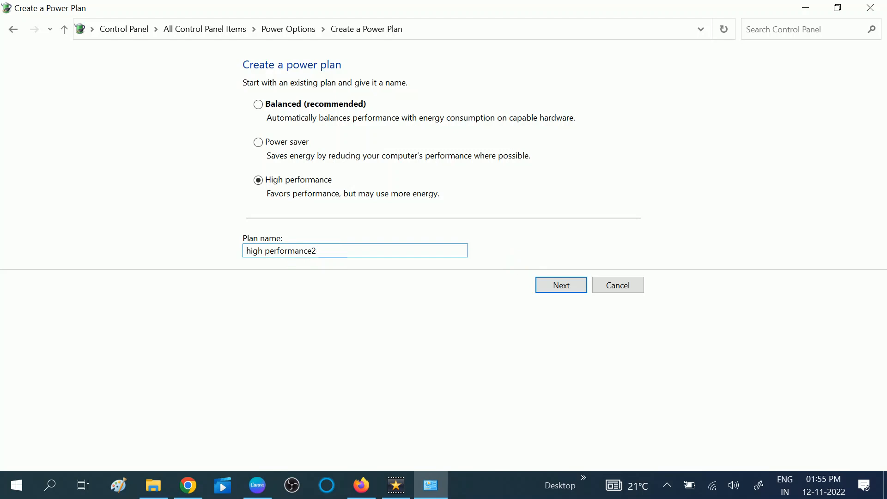
left_click(559, 285)
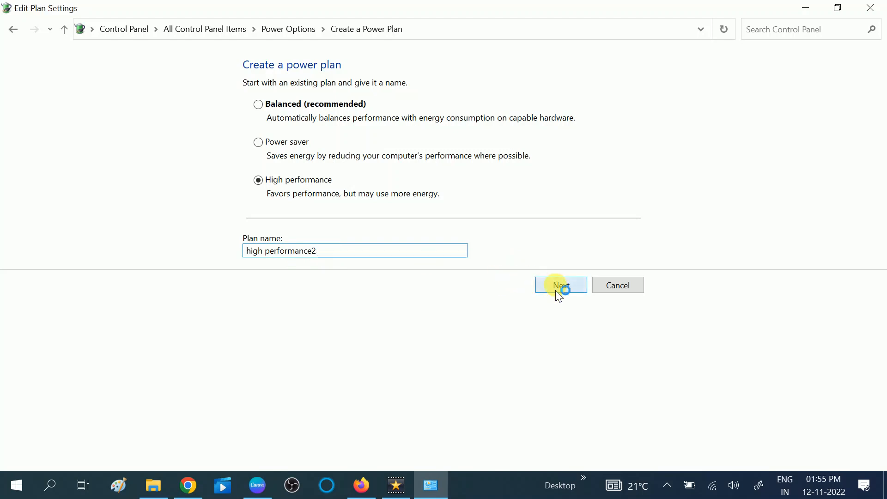
left_click(560, 284)
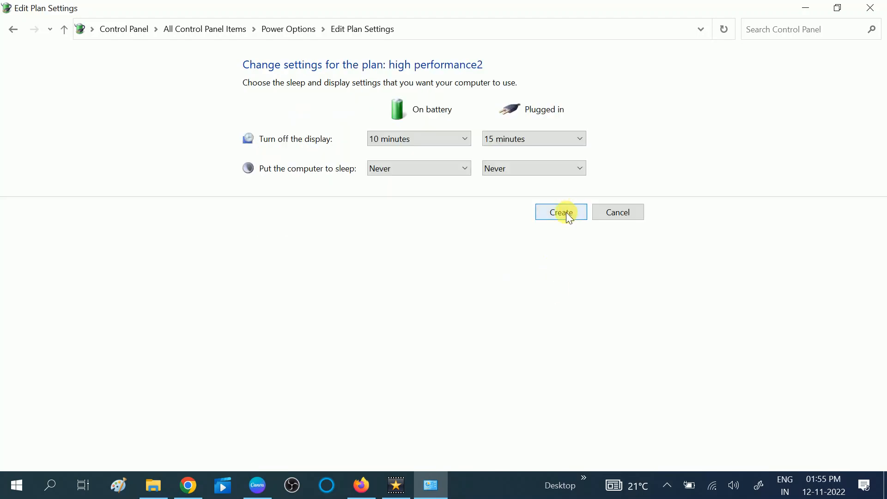
left_click(560, 212)
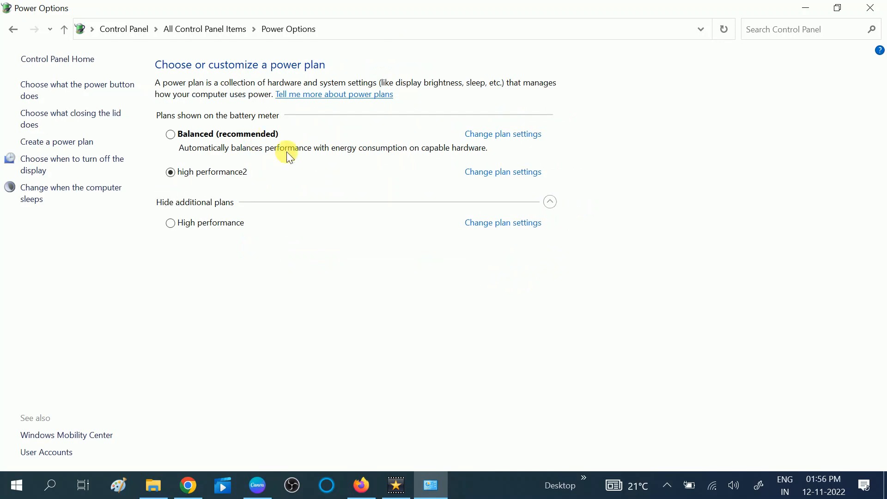
mouse_move(263, 185)
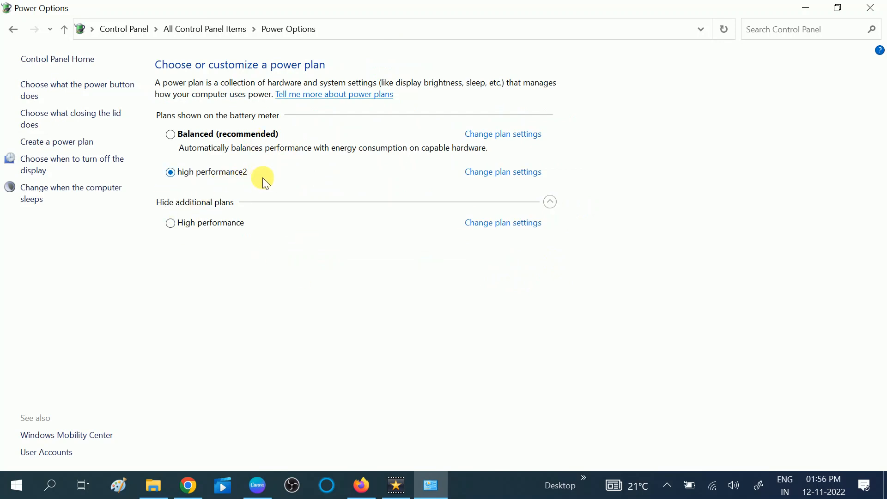
mouse_move(272, 187)
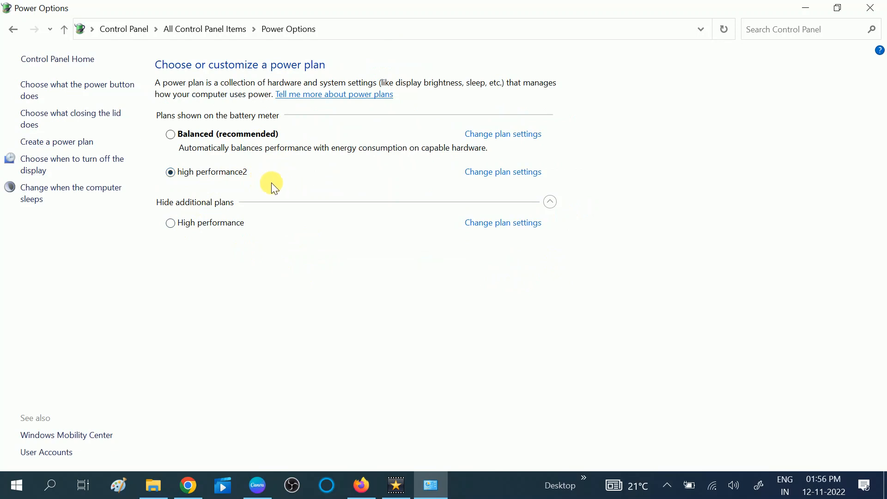
mouse_move(268, 191)
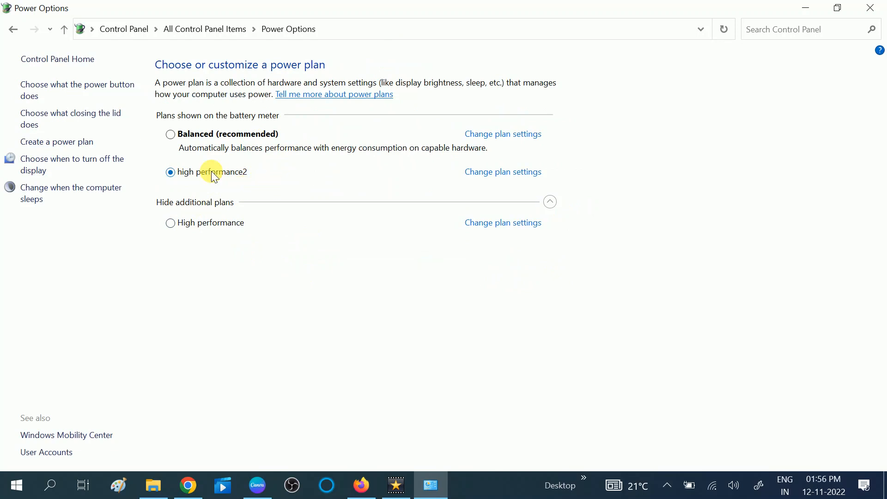
mouse_move(193, 139)
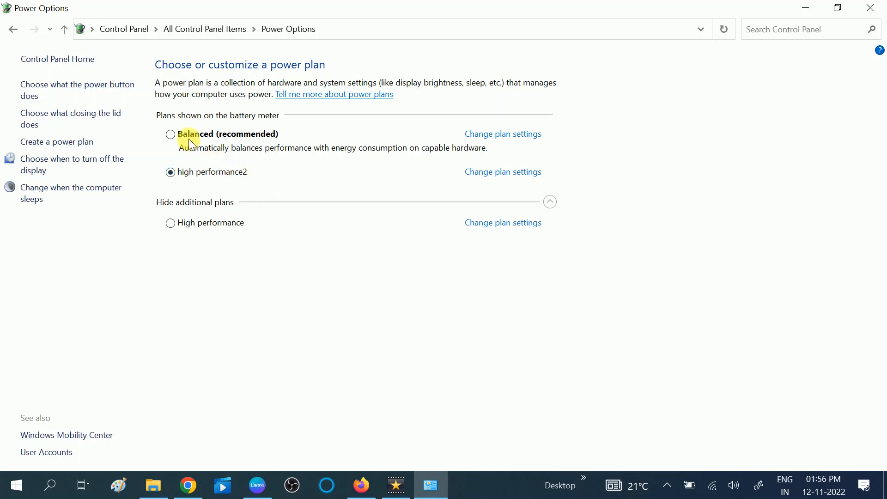
- Select Balanced (recommended) as the active power plan
left_click(169, 134)
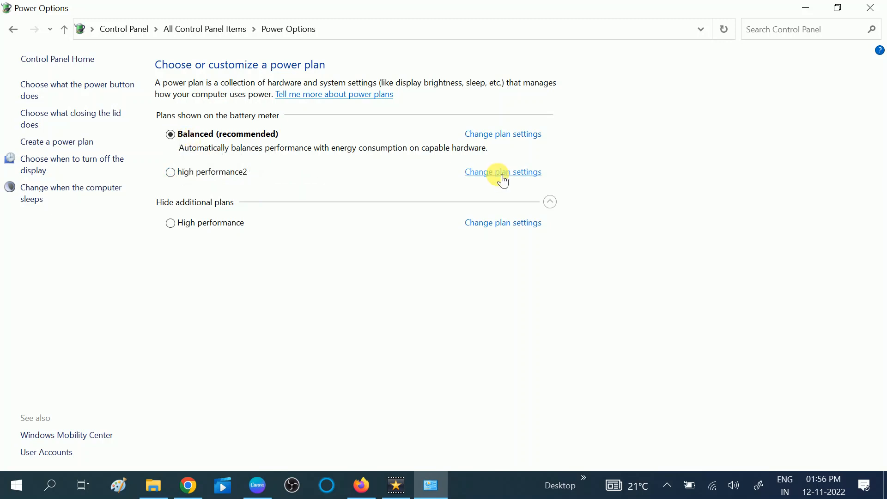
mouse_move(490, 177)
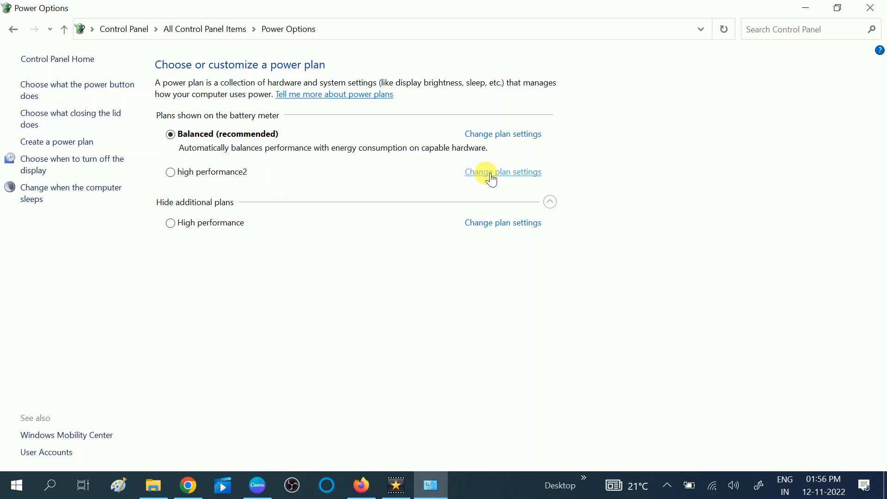
mouse_move(189, 148)
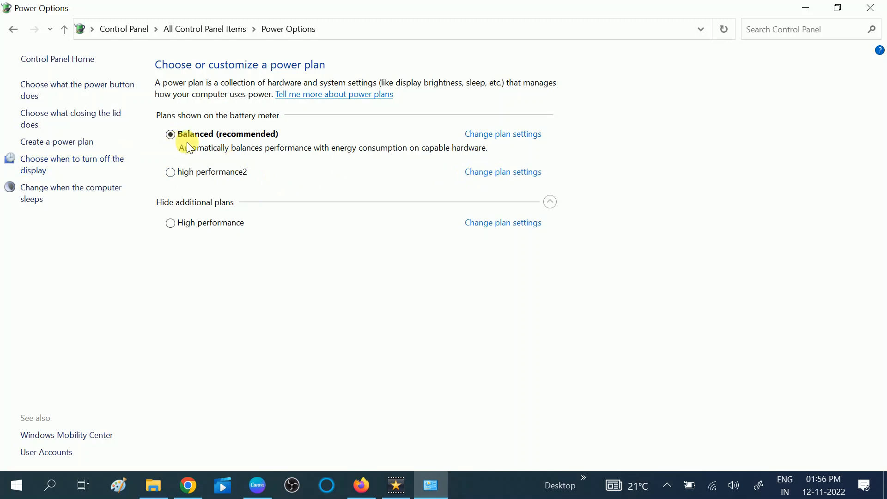
- Open the high performance2 plan's settings, delete the plan, and confirm
left_click(502, 172)
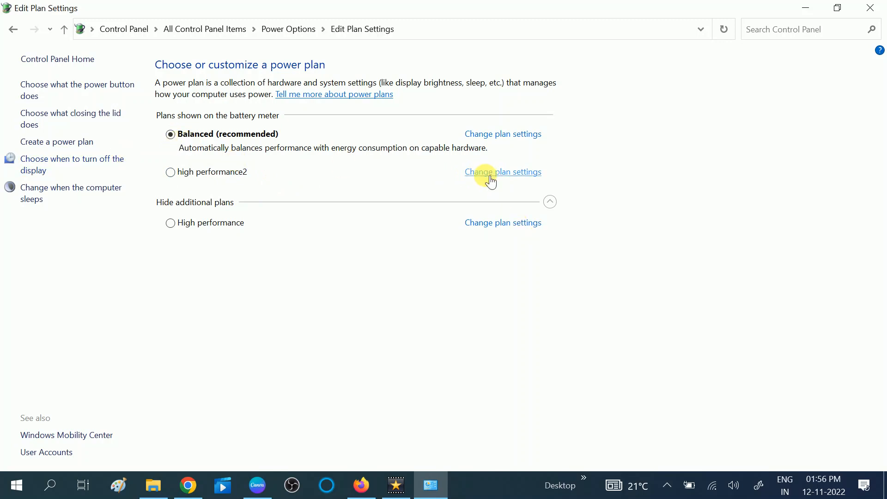
left_click(502, 172)
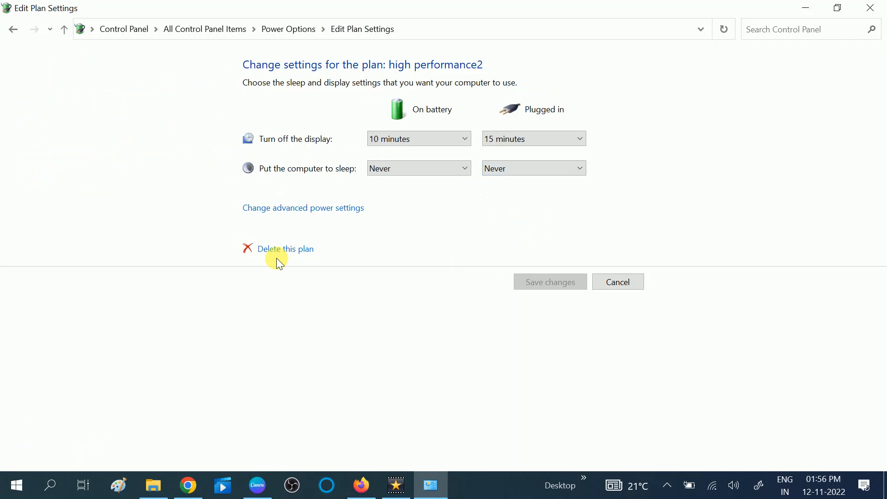
left_click(286, 249)
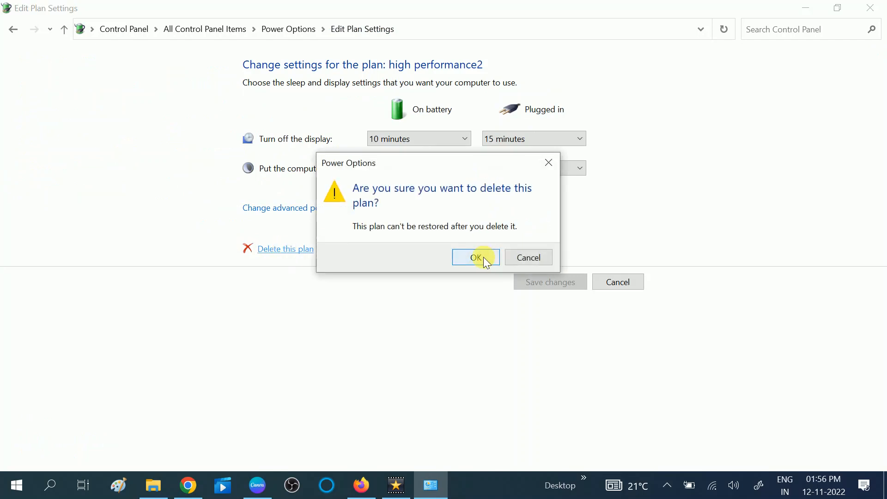
left_click(476, 258)
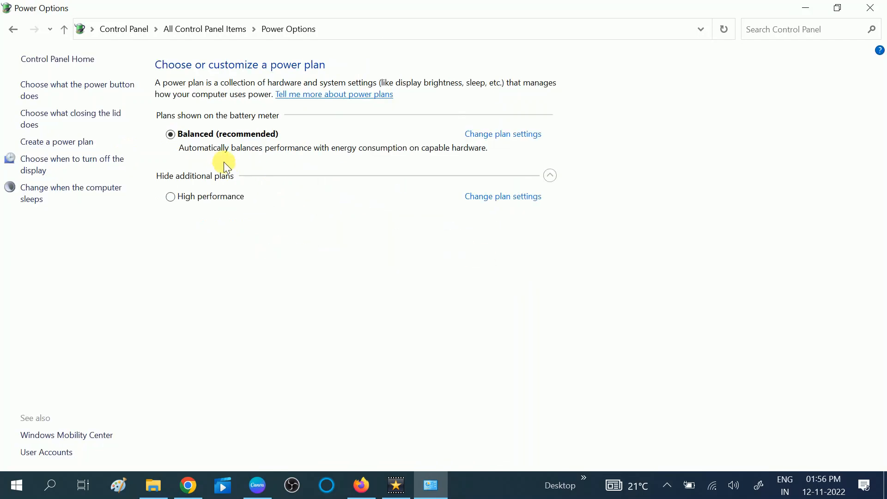
mouse_move(268, 275)
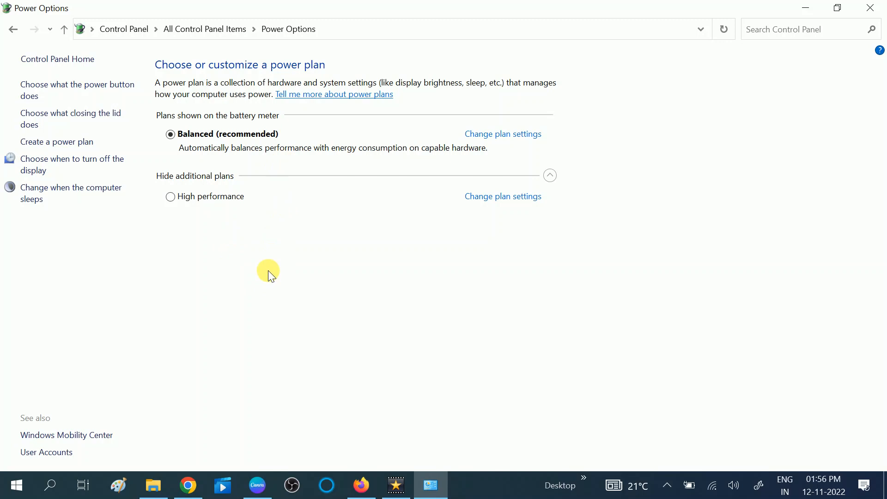